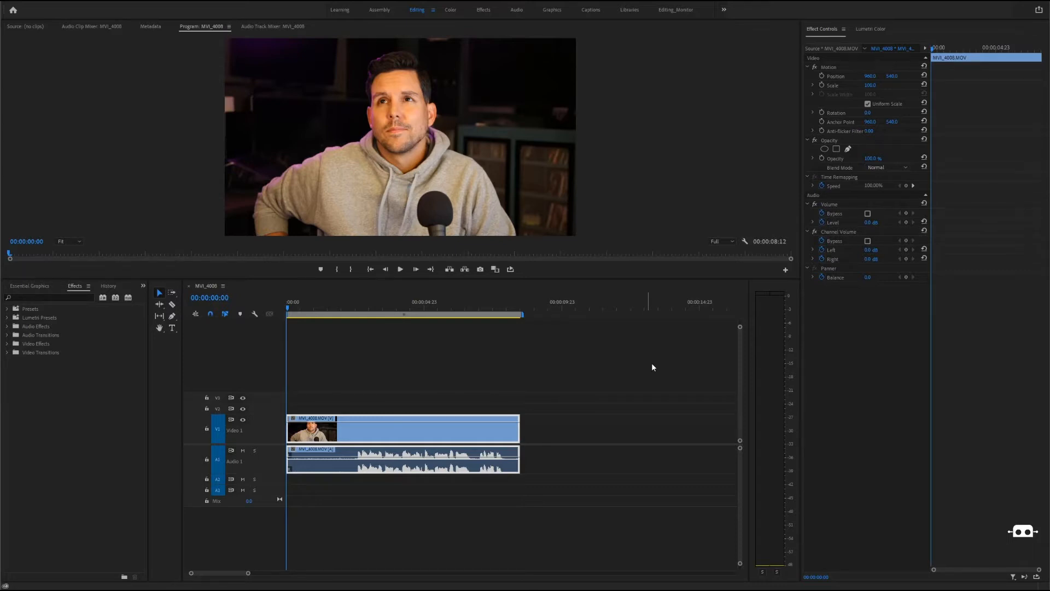
mouse_move(297, 310)
text(de)
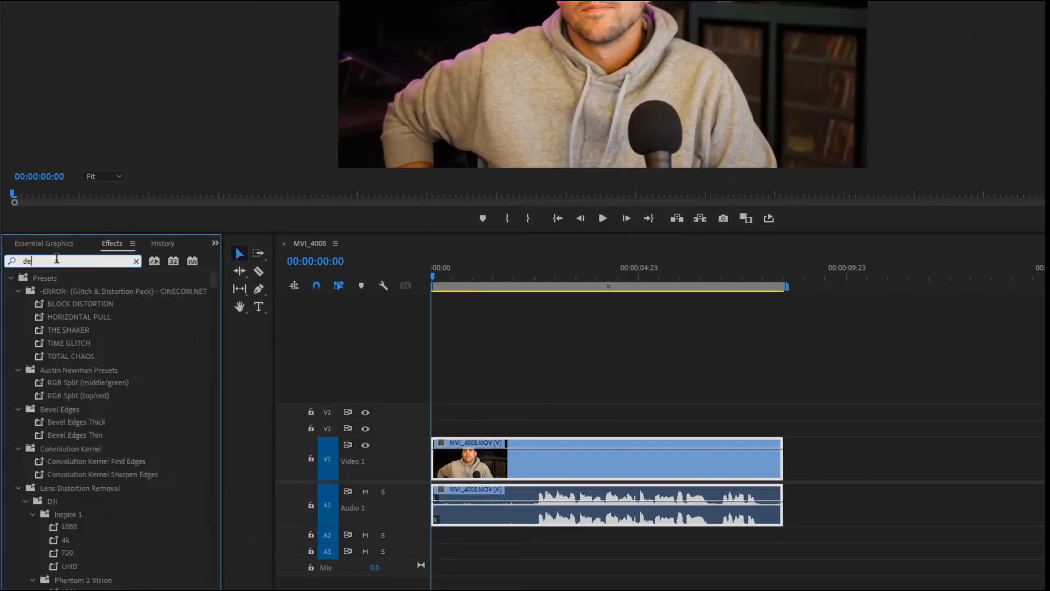
- Find DeNoise via an Effects search for 'noise' and apply it to the dialogue clip's audio
text(noise)
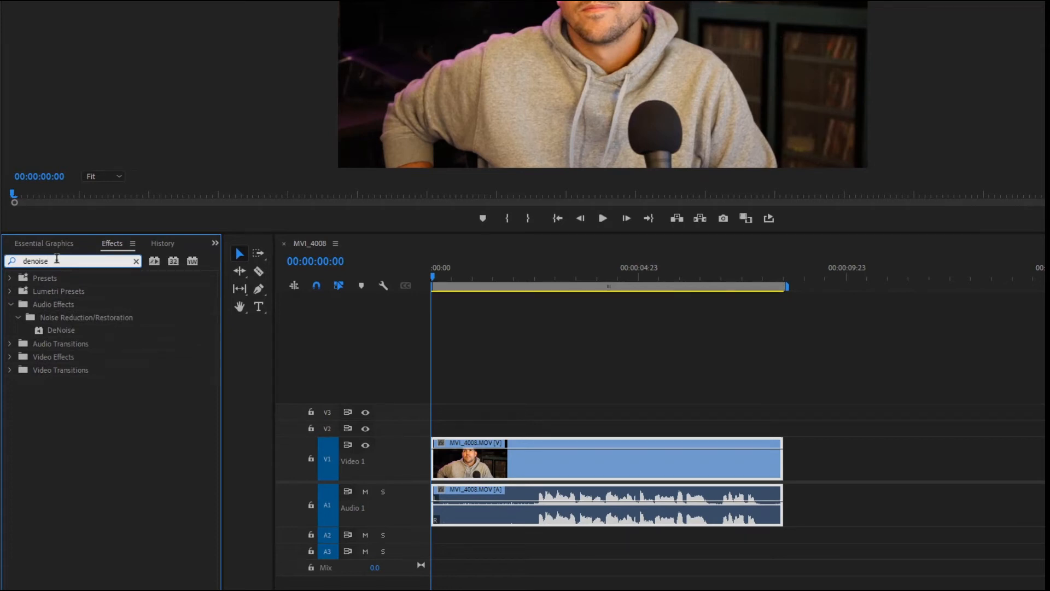
click(60, 329)
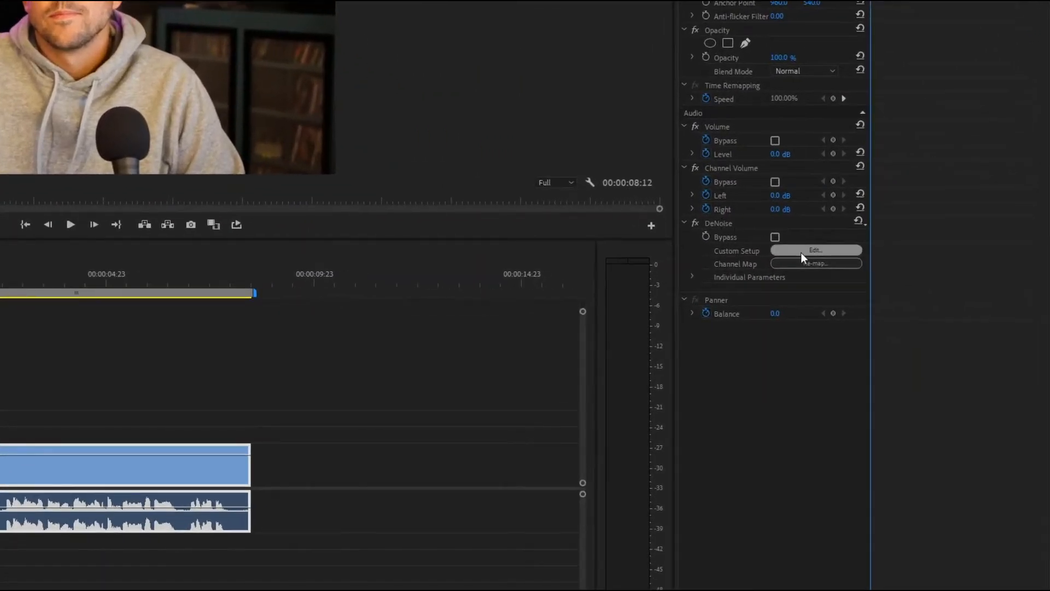
- Bring up the DeNoise Clip Fx Editor from Effect Controls and play the clip to watch the noise spectrum
click(814, 250)
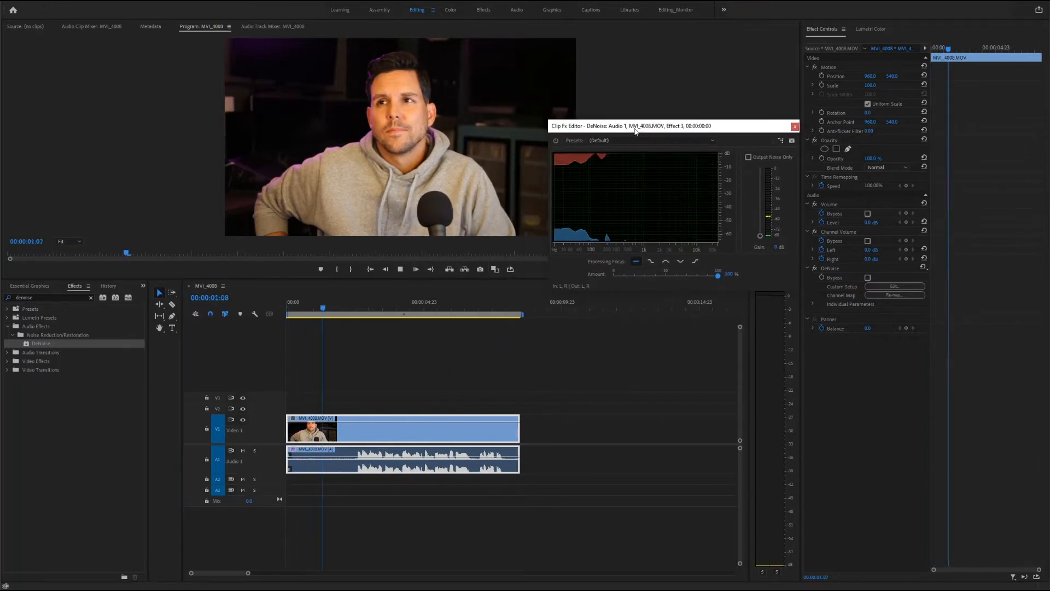
click(400, 269)
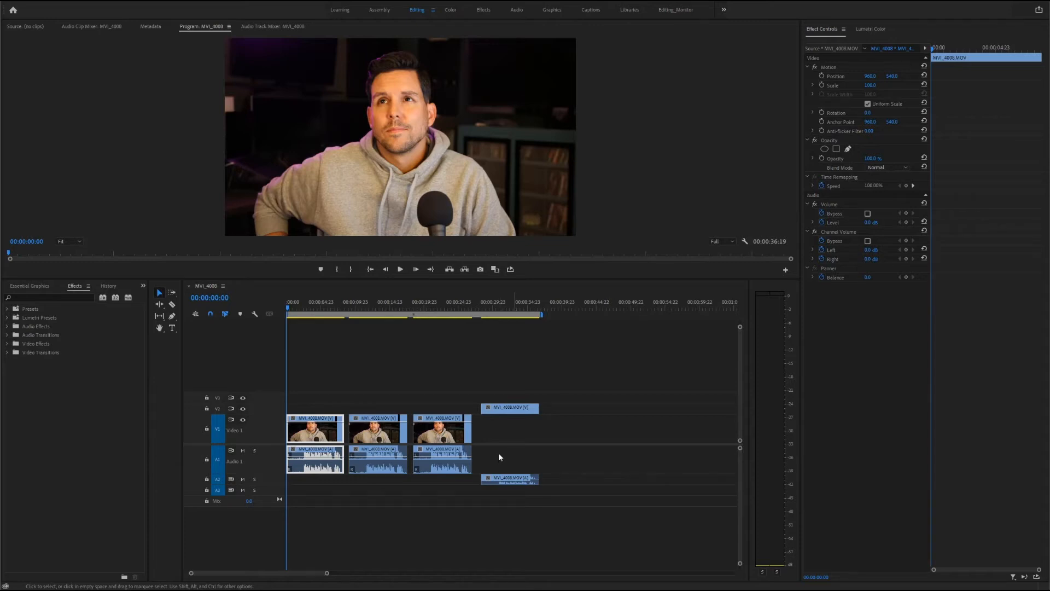
- In the Audio workspace, add DeNoise at 40% to the Audio 1 track and show its Track Fx Editor
click(528, 10)
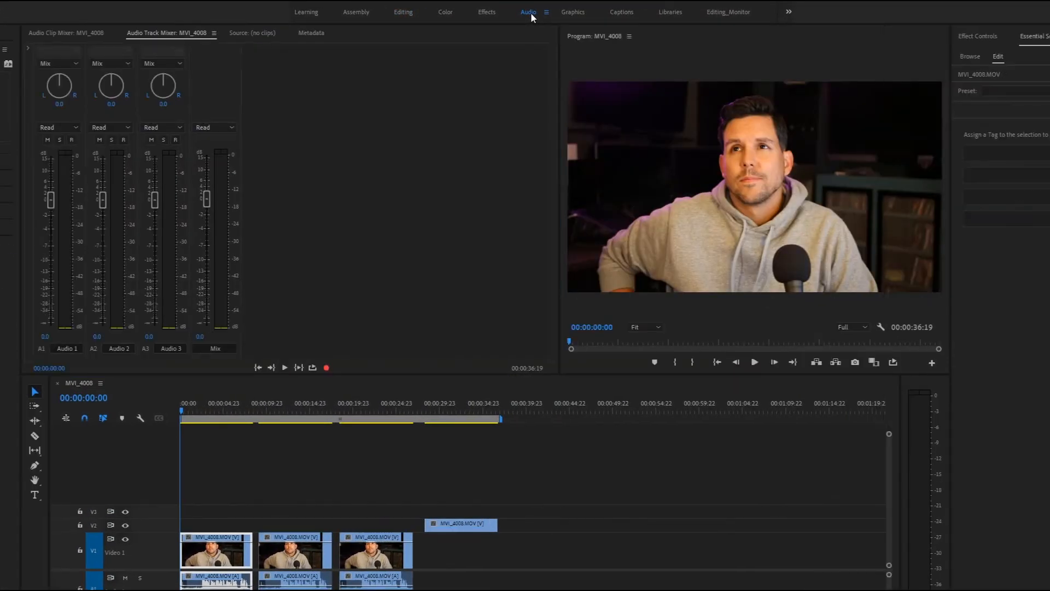
mouse_move(141, 32)
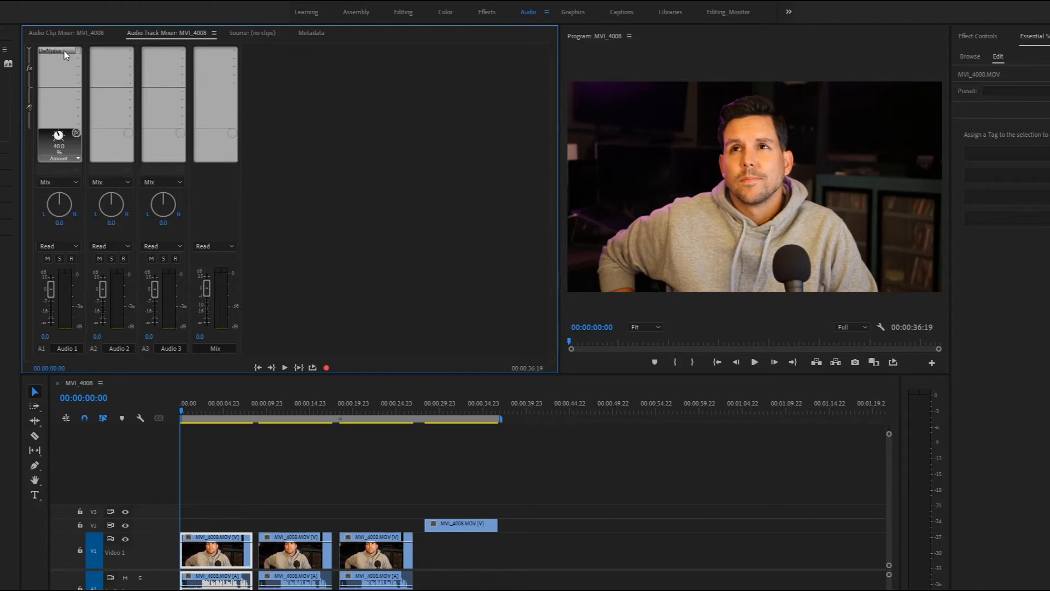
double_click(49, 50)
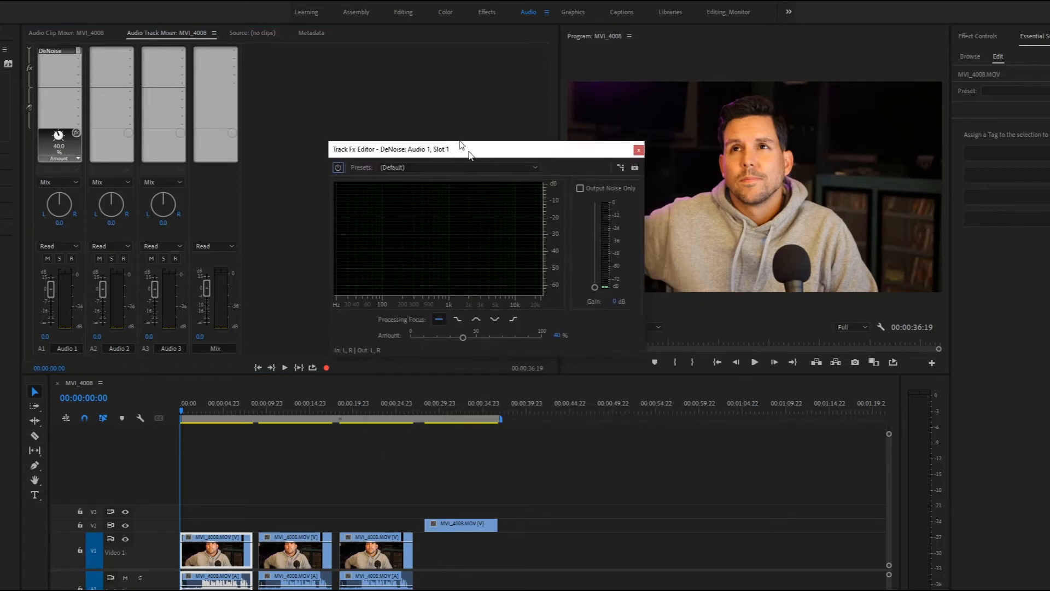
drag(462, 149, 438, 116)
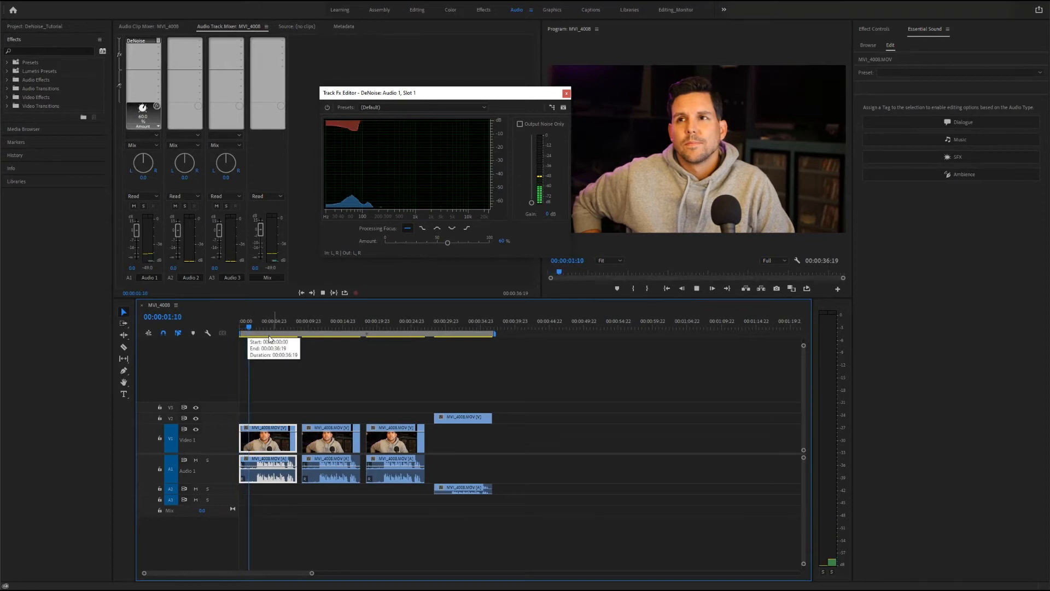
click(711, 288)
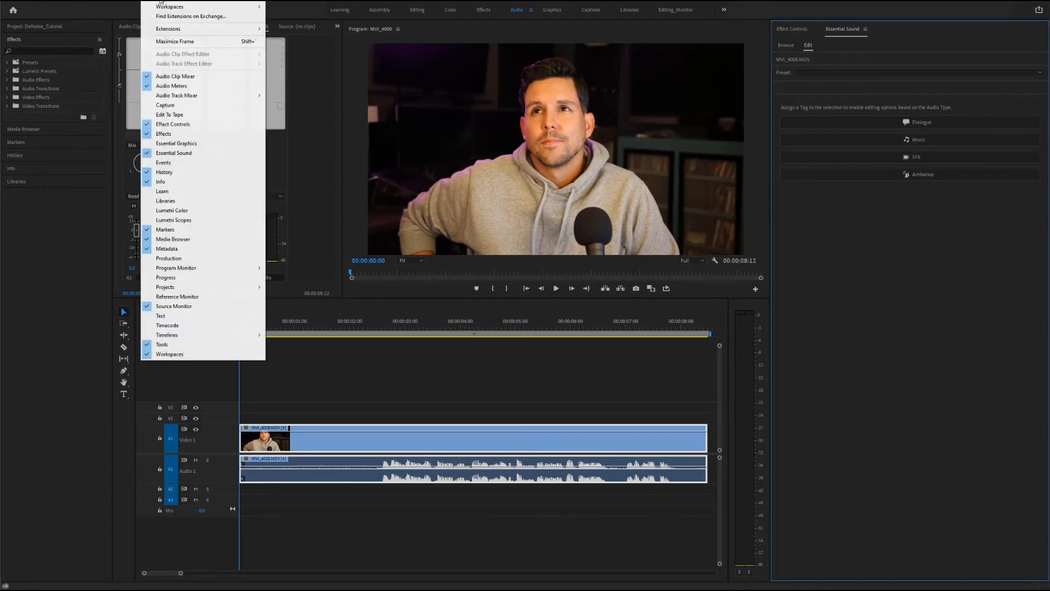
mouse_move(163, 162)
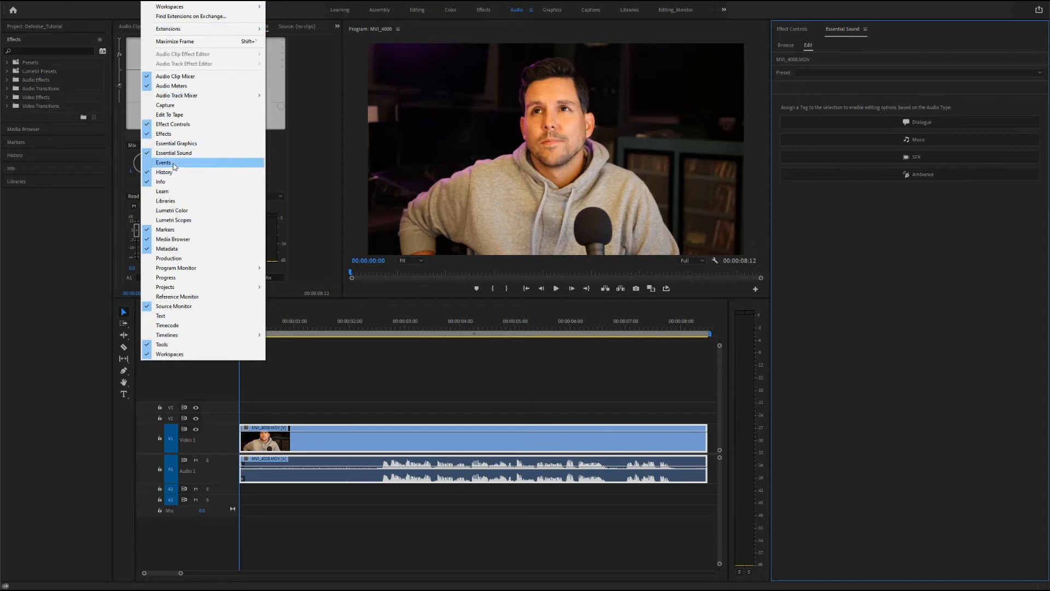
mouse_move(586, 85)
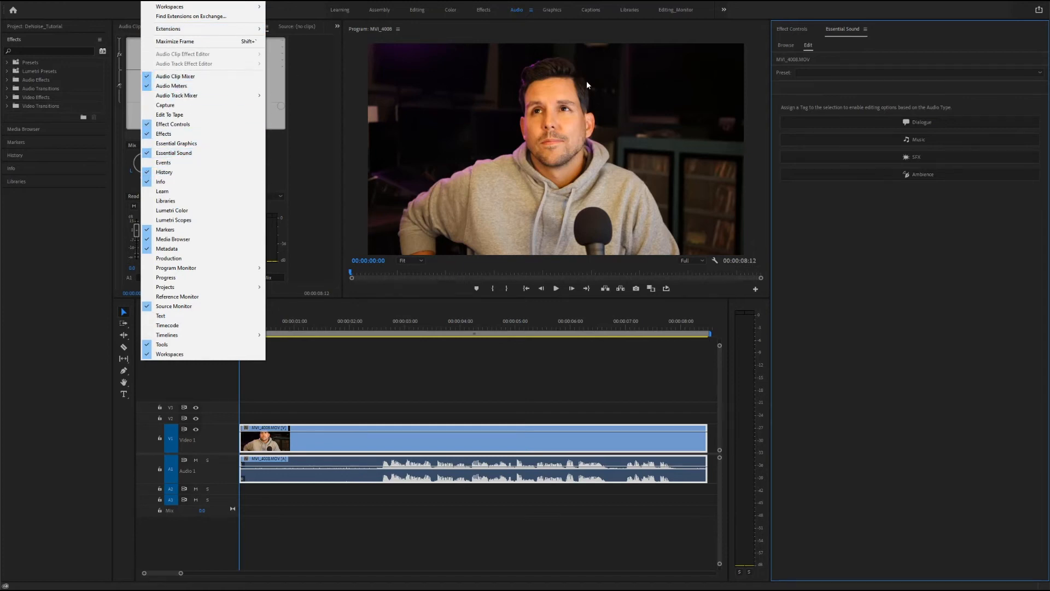
- Dismiss the Window menu, leaving the single-clip sequence with no track effects
click(178, 95)
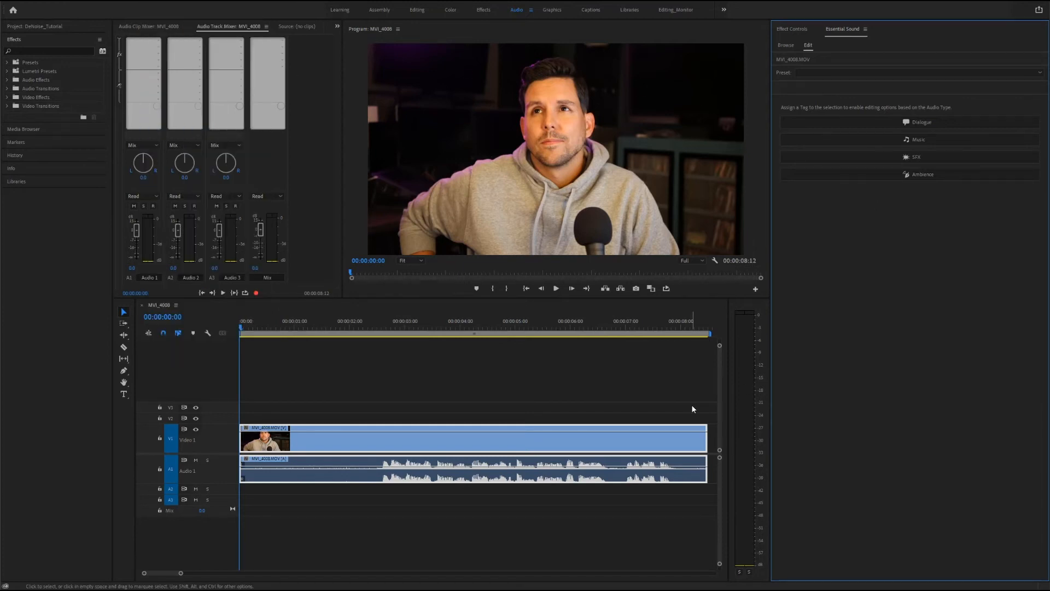
- Tag the clip as Dialogue in Essential Sound and choose the From the Radio preset
click(921, 122)
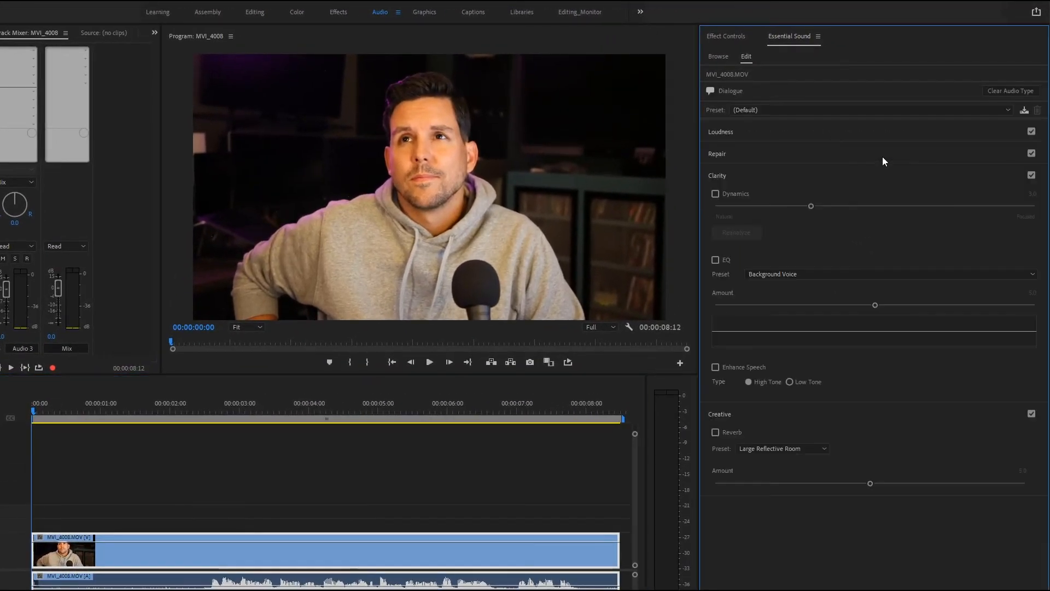
mouse_move(918, 145)
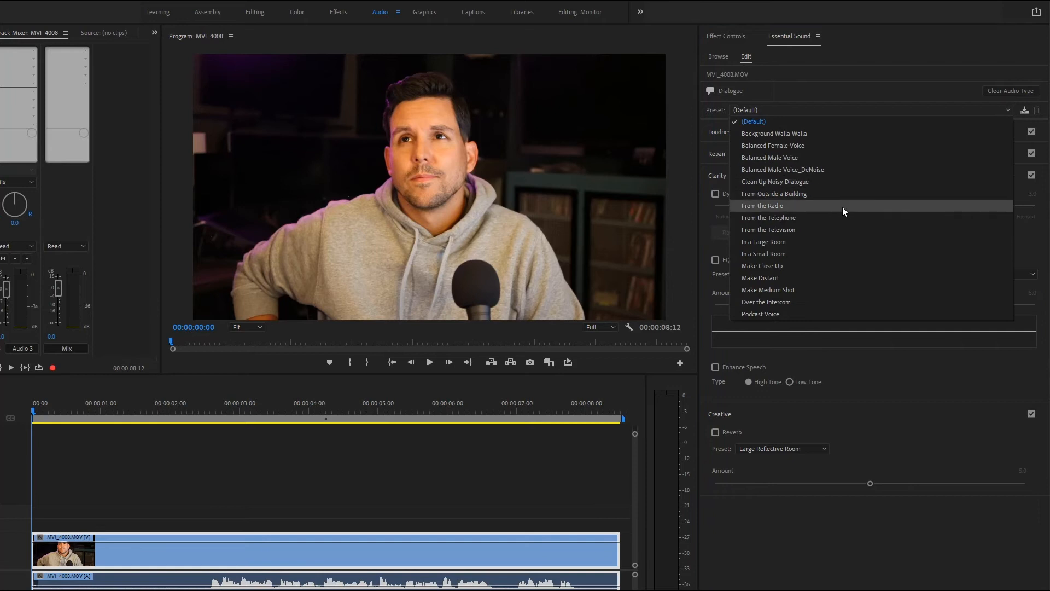
click(762, 206)
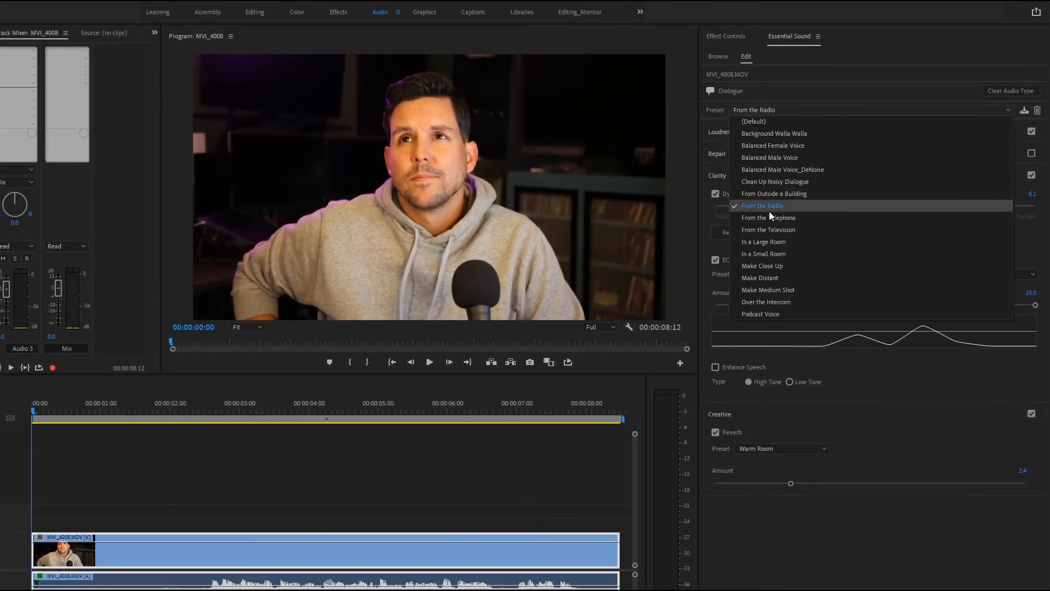
- Apply Balanced Male Voice and enable Repair's Reduce Noise (5.0) and Reduce Reverb (3.0)
click(769, 157)
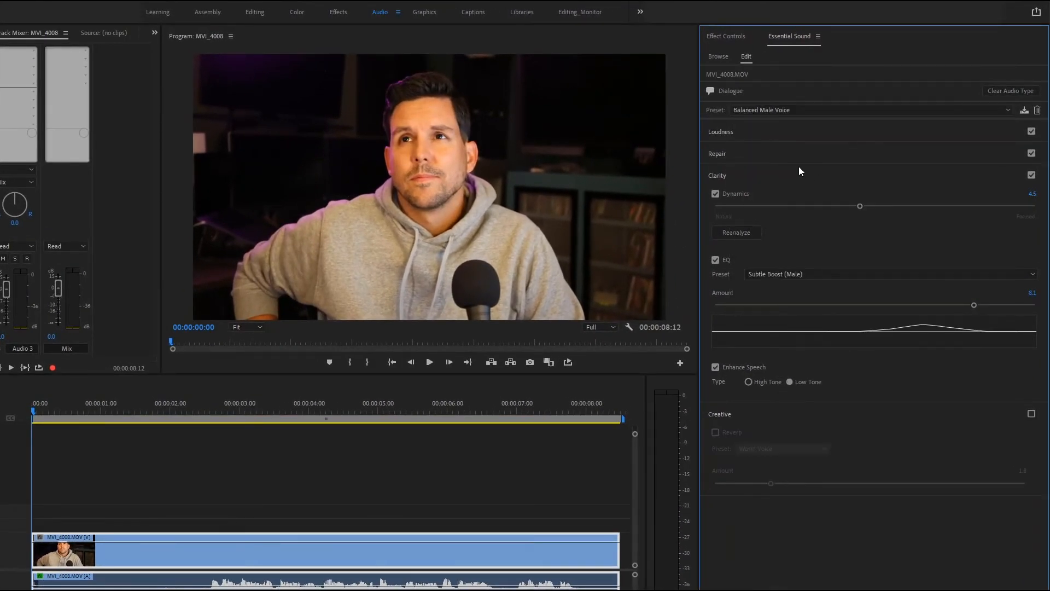
click(716, 153)
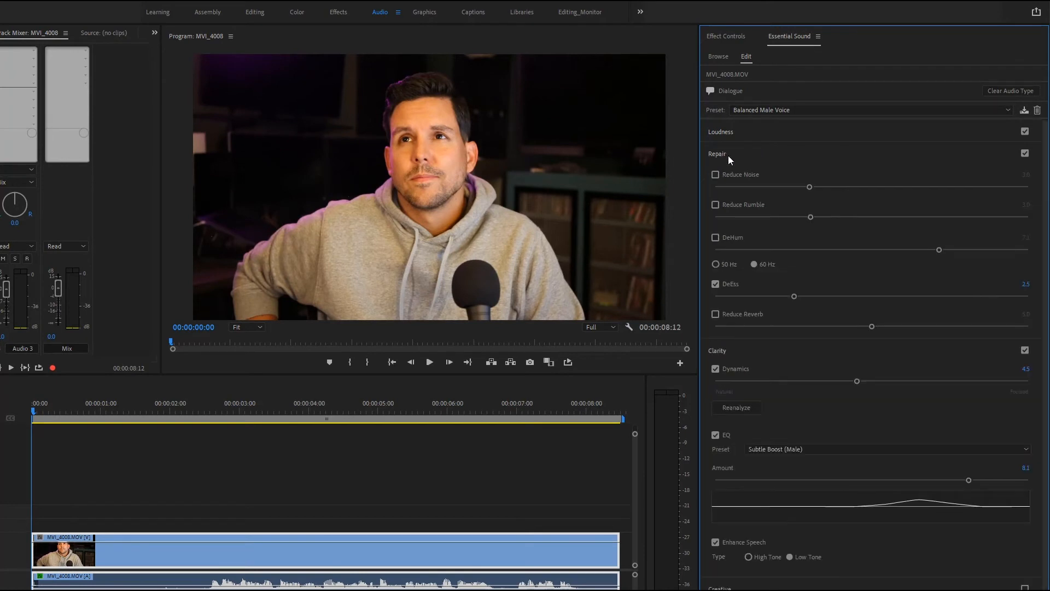
mouse_move(756, 179)
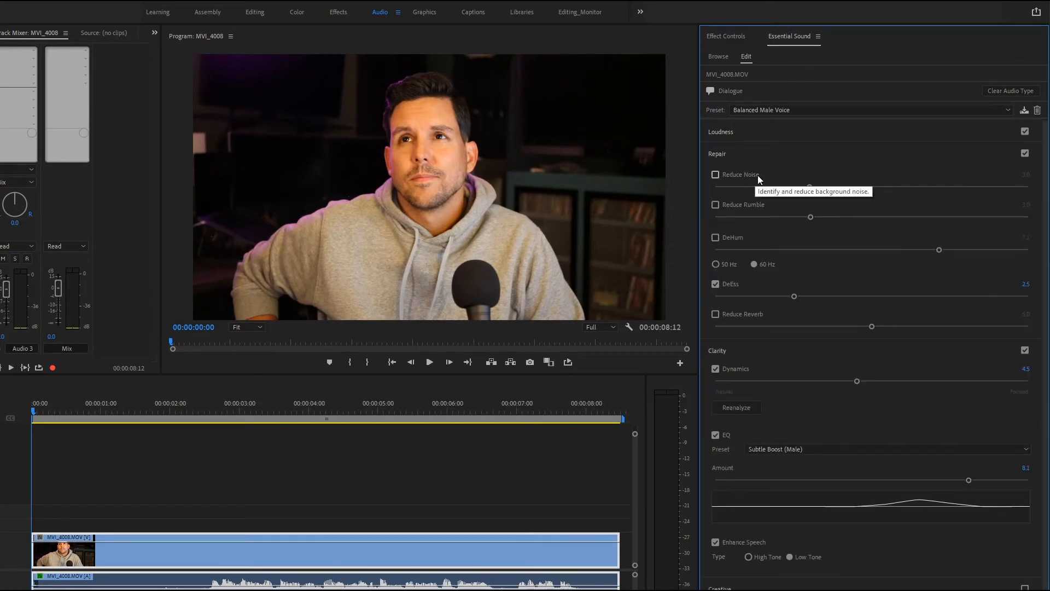
click(714, 174)
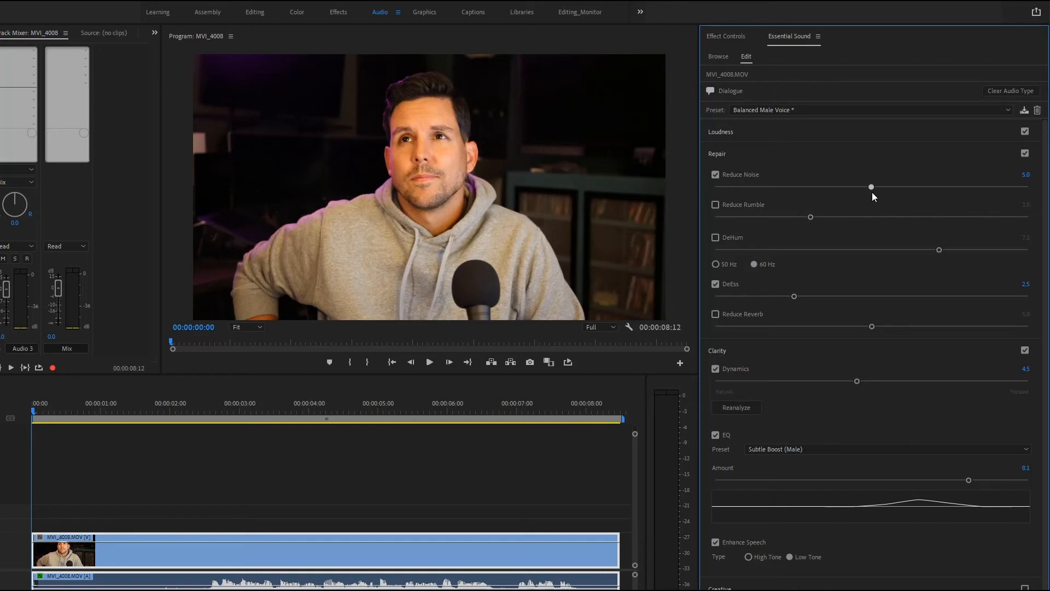
click(715, 314)
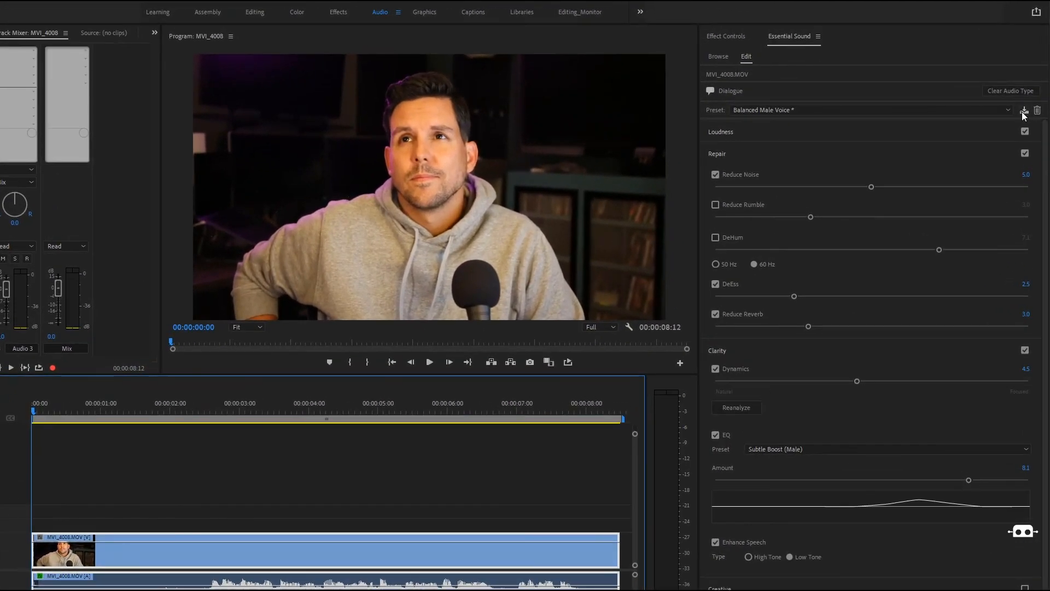
- Save the settings as the Dialogue preset 'Balanced Male Voice_denoise'
click(1023, 110)
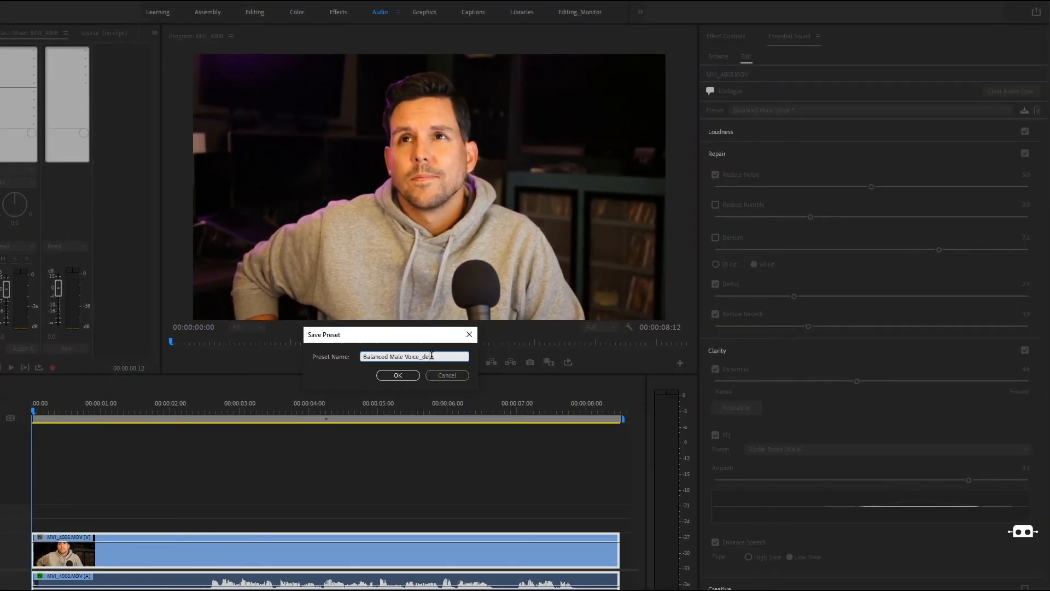
click(397, 374)
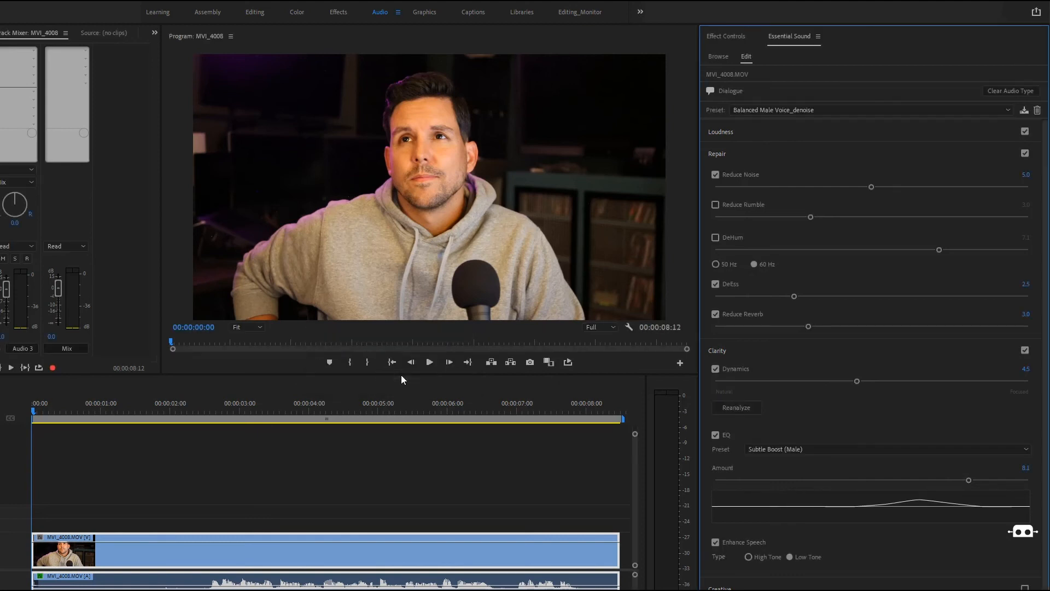
click(1010, 90)
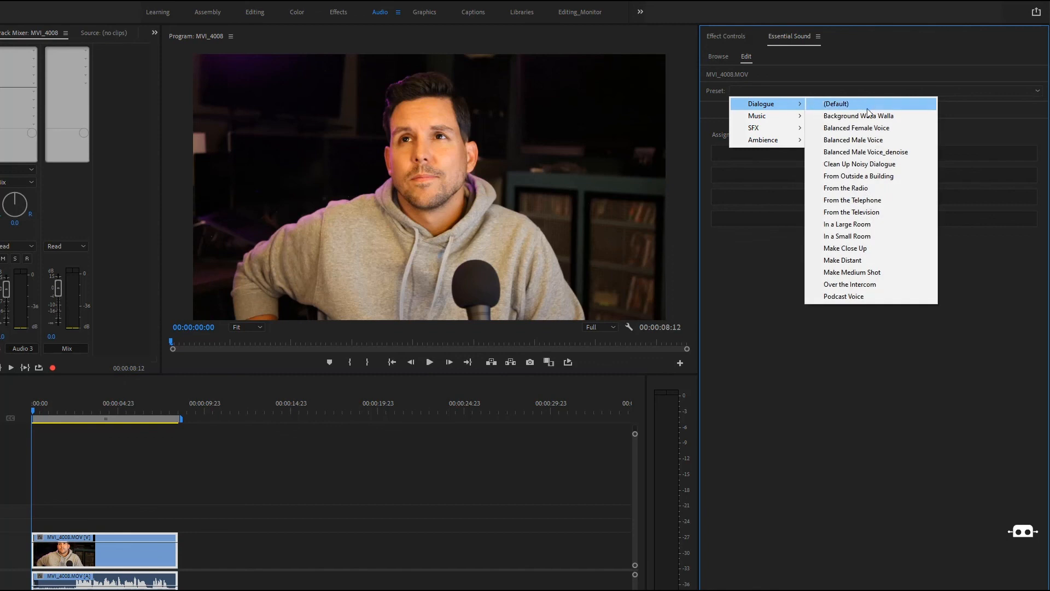
- Apply the saved Balanced Male Voice_denoise preset to the clip in the other sequence
click(864, 151)
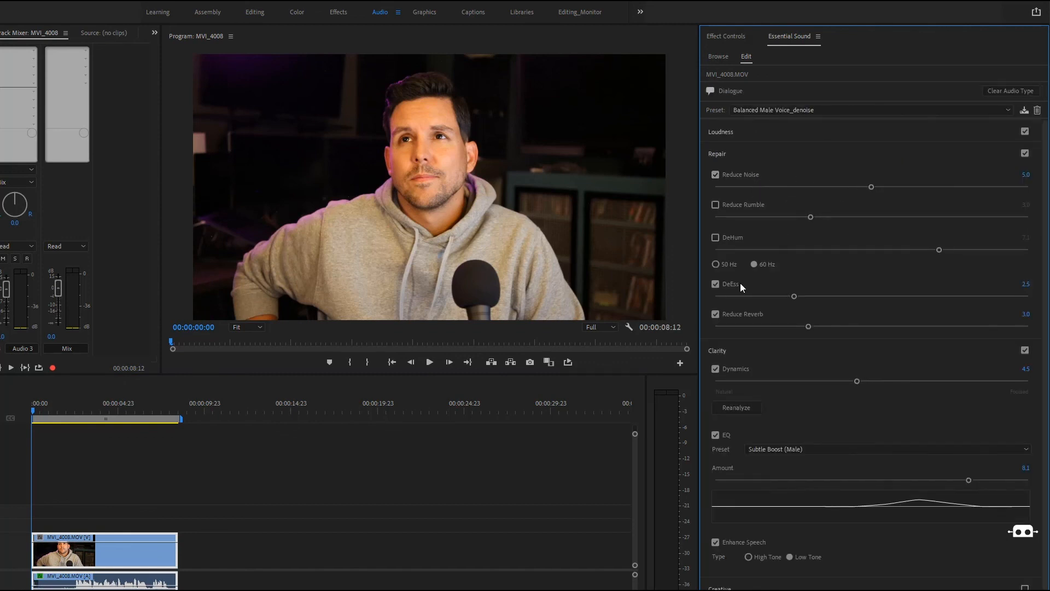
mouse_move(807, 327)
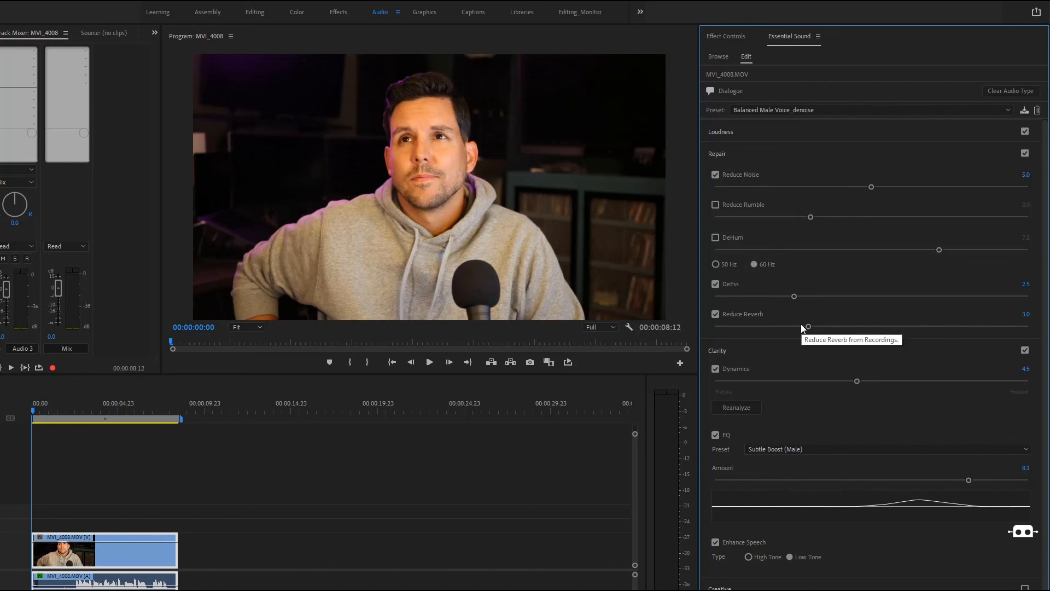